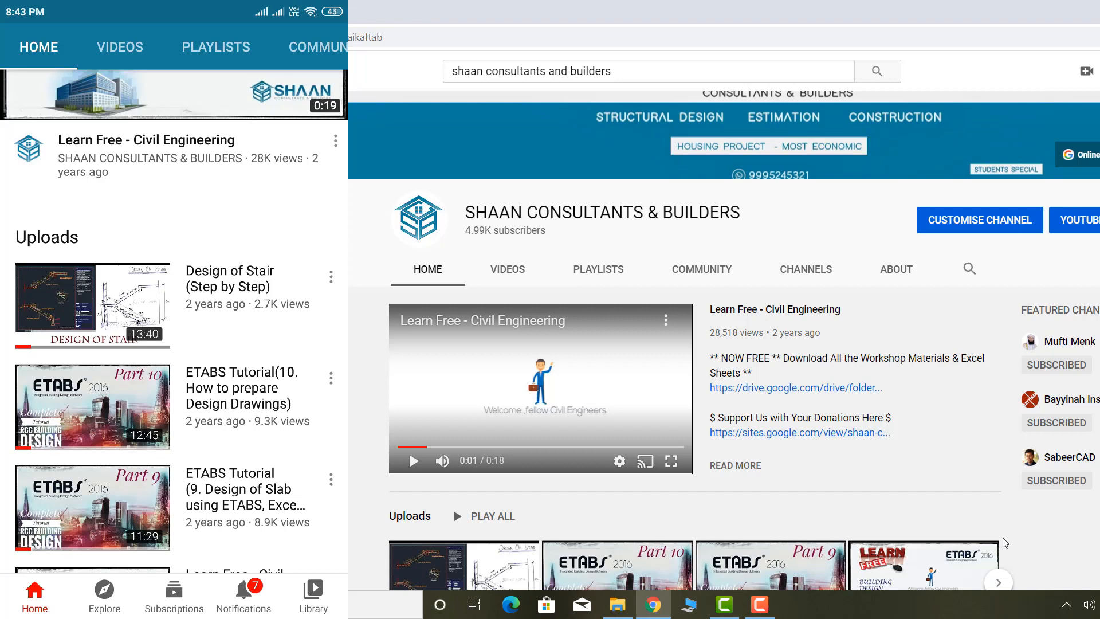
Open the ETABS Tutorial 10 design-drawings video, expand its description, and follow the workshop Drive link
click(92, 407)
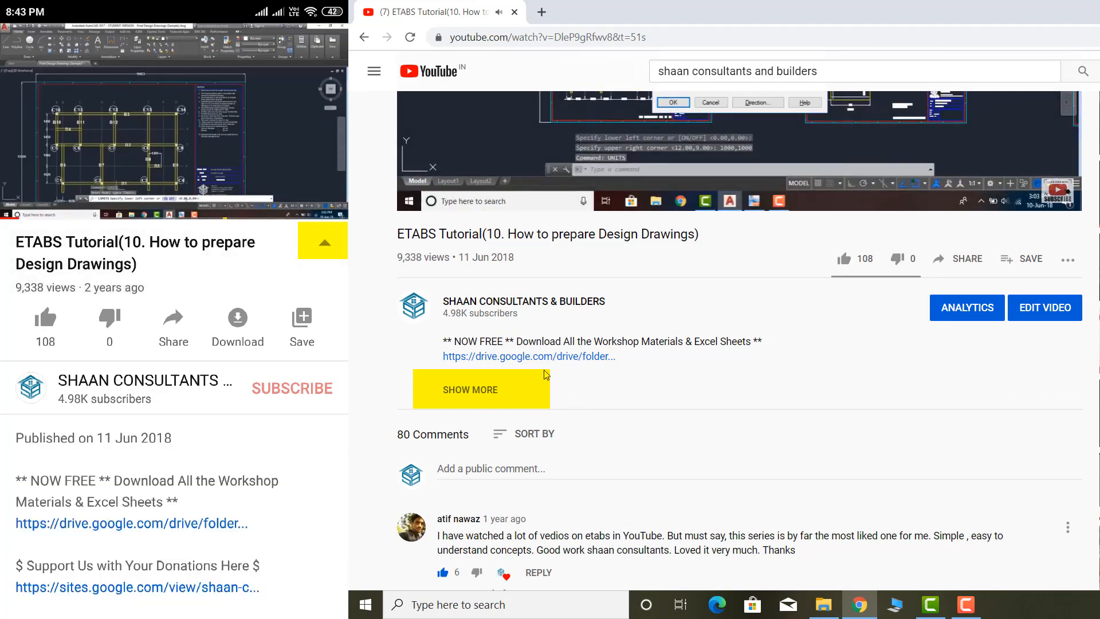
click(469, 389)
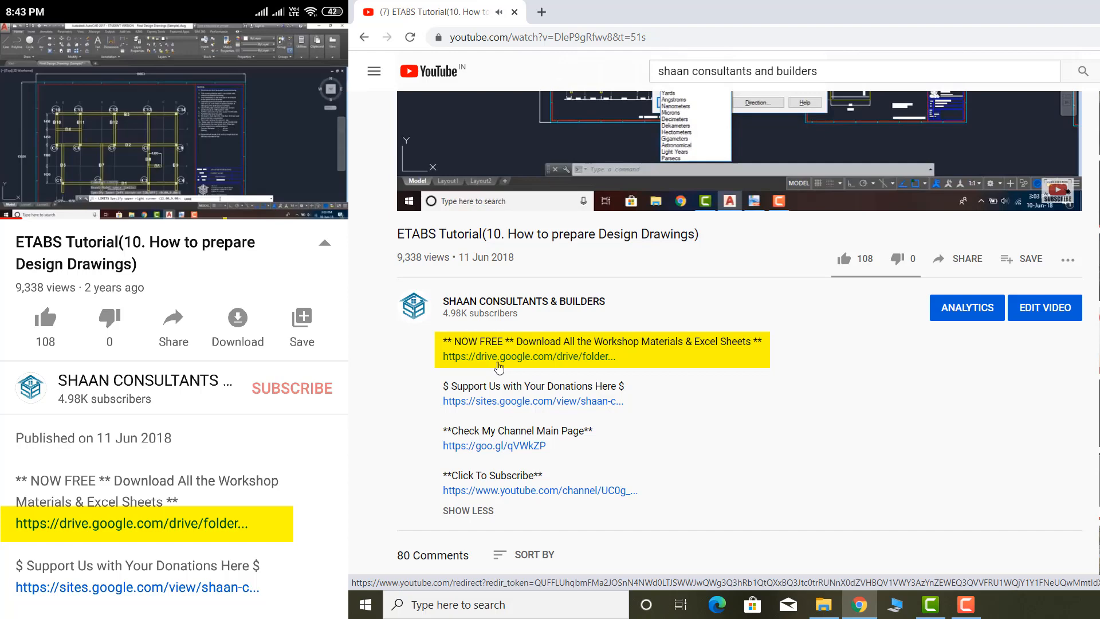
click(528, 356)
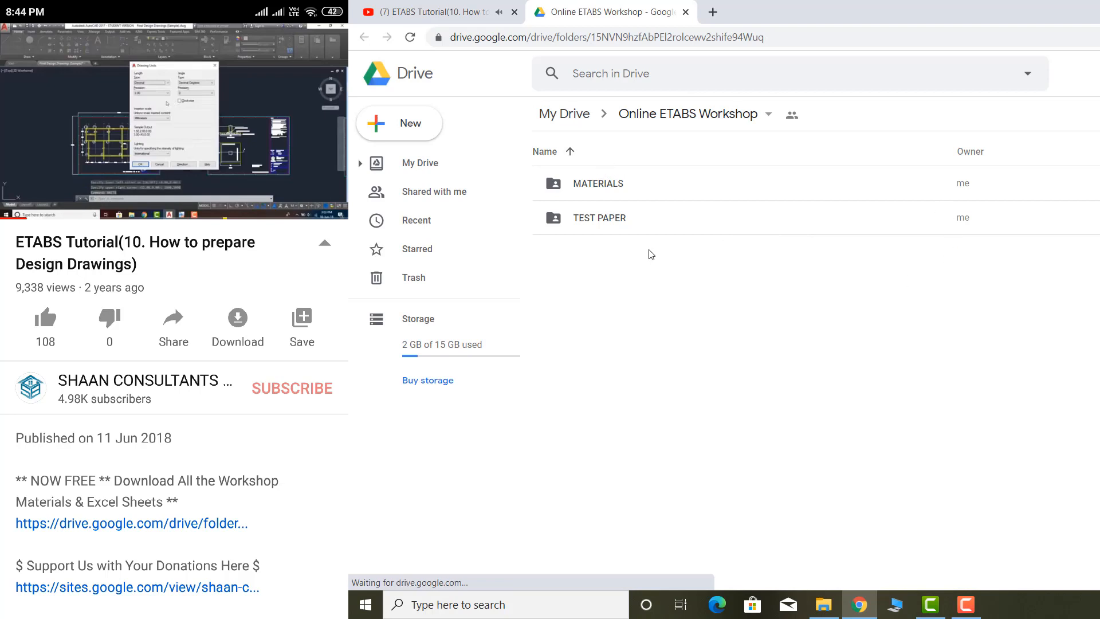
mouse_move(554, 153)
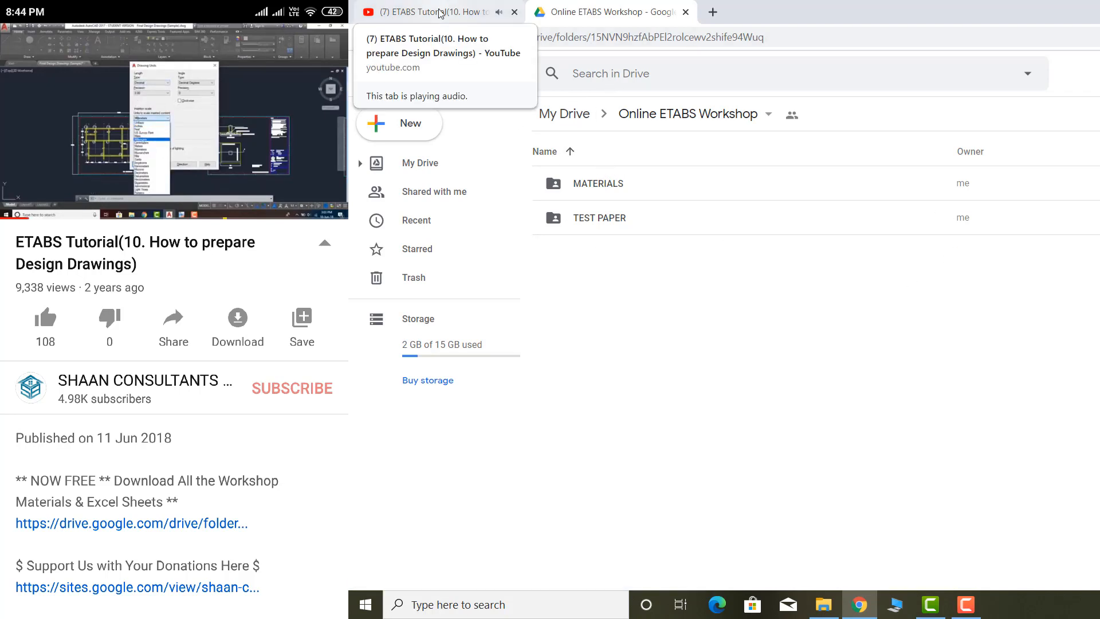
Return to the YouTube tutorial tab, leaving the Online ETABS Workshop folder open
click(421, 12)
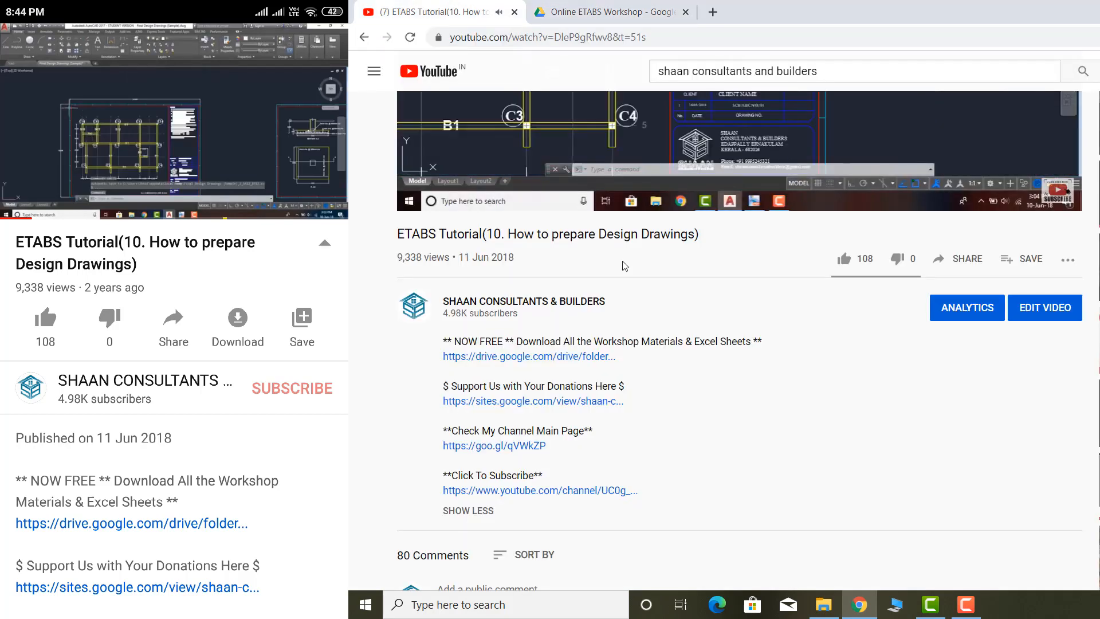